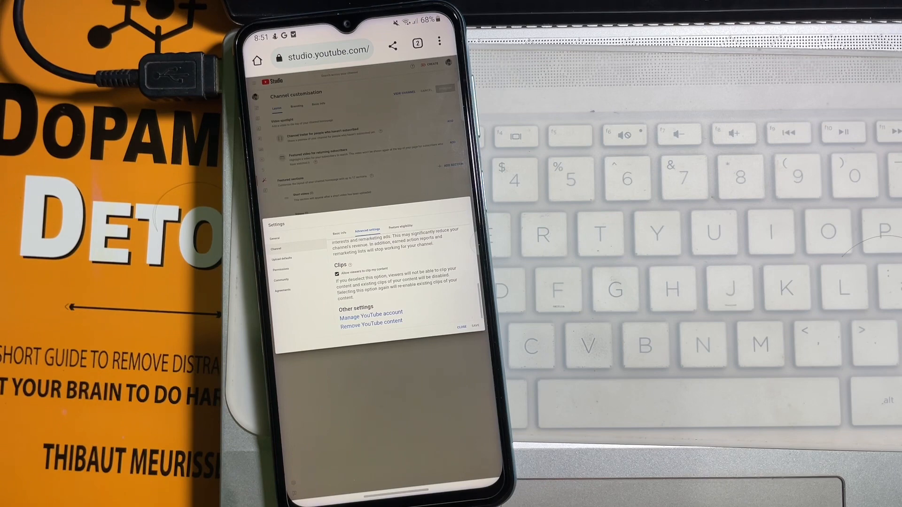
# - Select "Remove YouTube content" under Other settings in Advanced settings, loading the Google account page
pyautogui.click(371, 312)
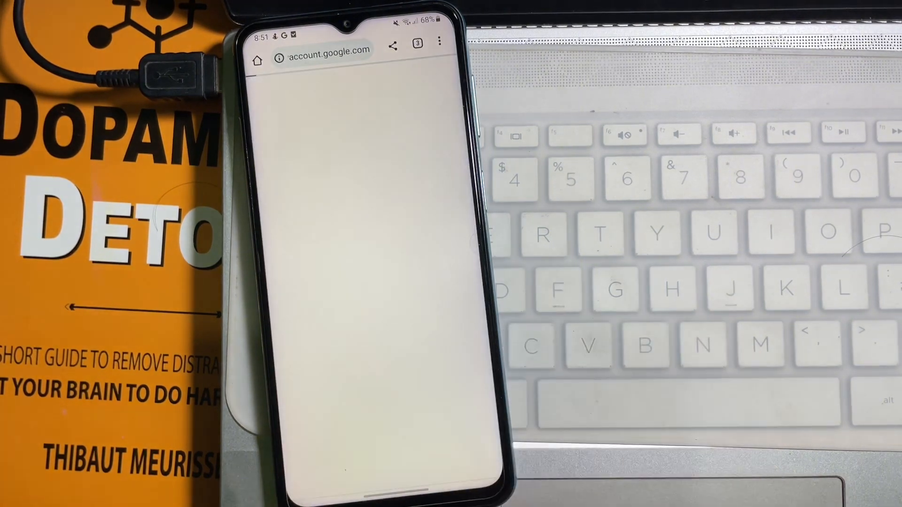